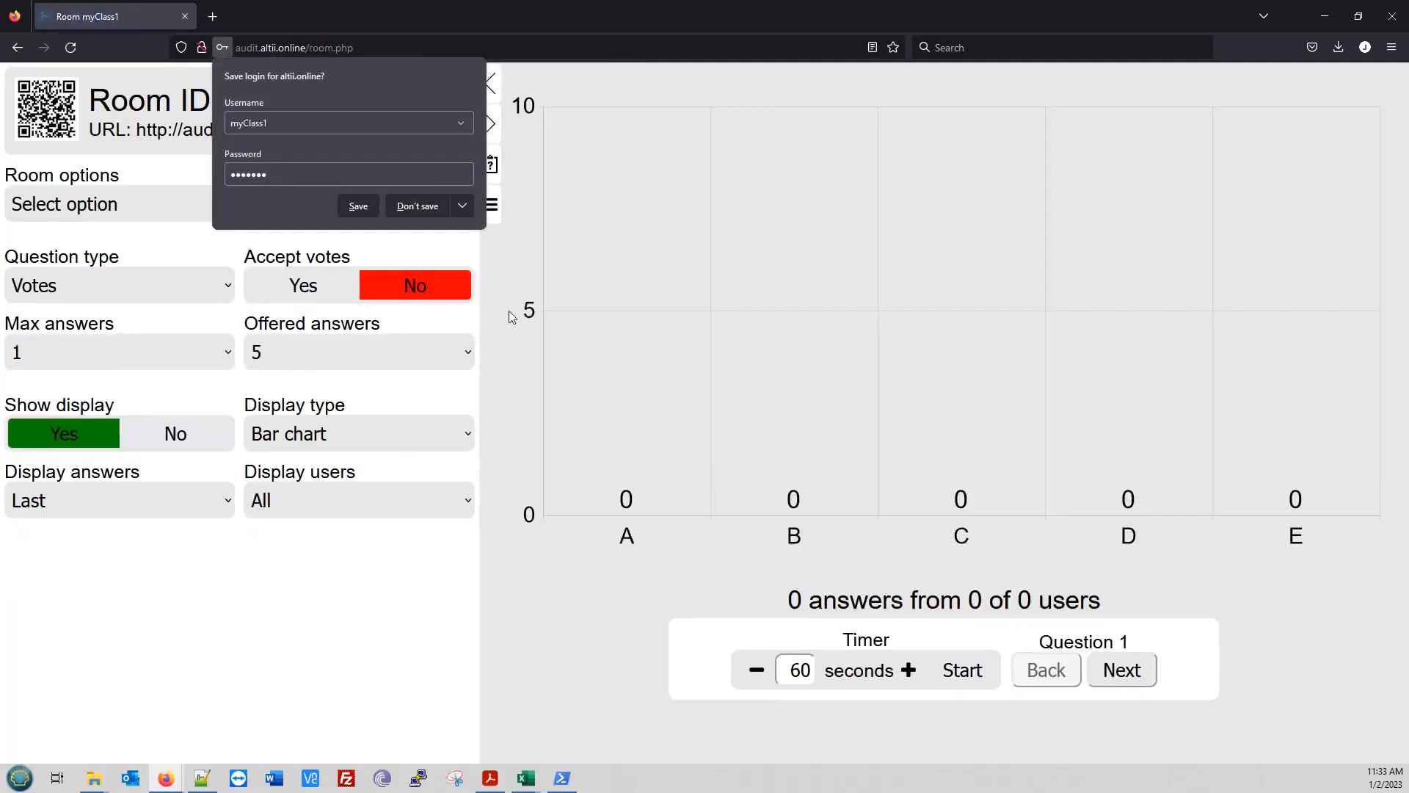
# Decline Firefox's offer to save the altii.online login for the myClass1 room
pyautogui.click(416, 205)
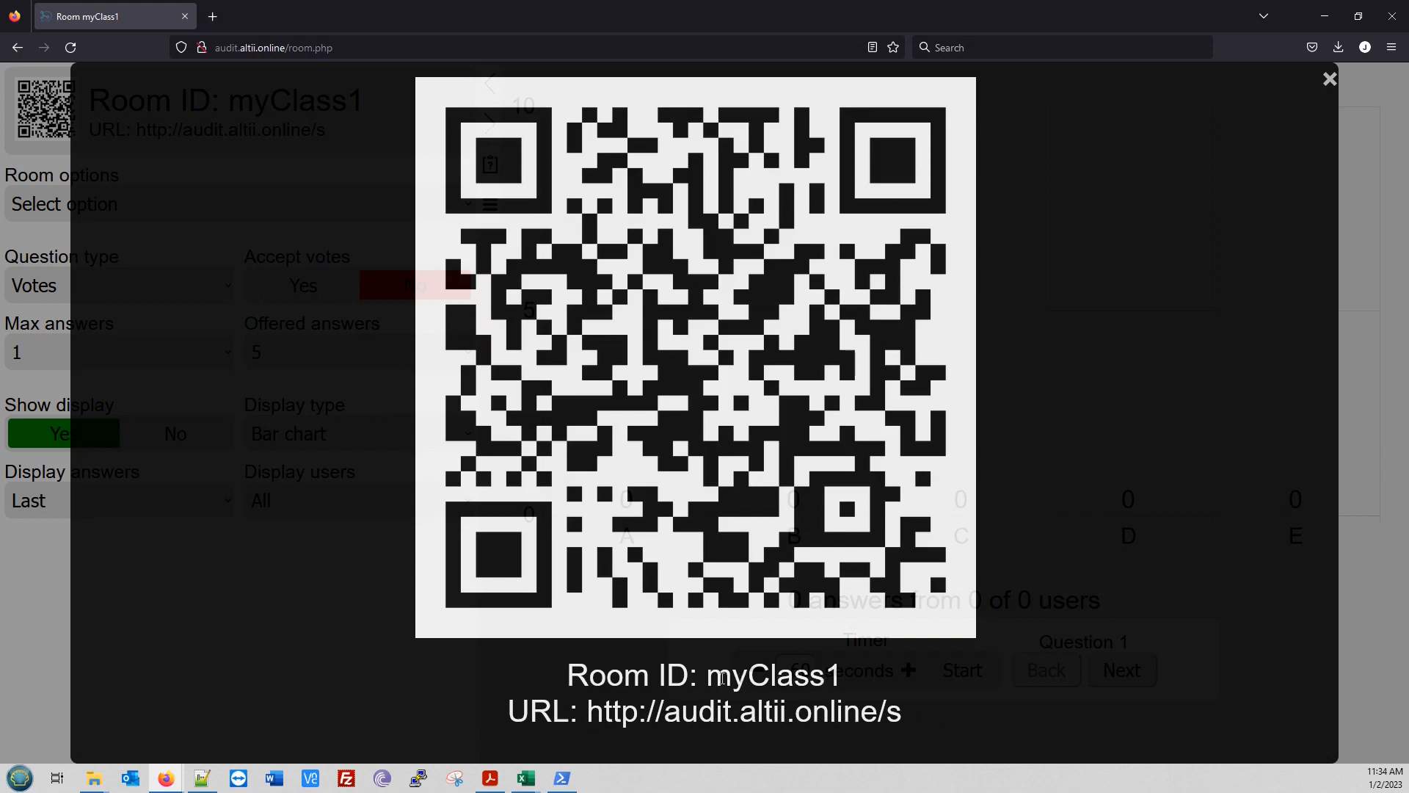
pyautogui.moveTo(692, 192)
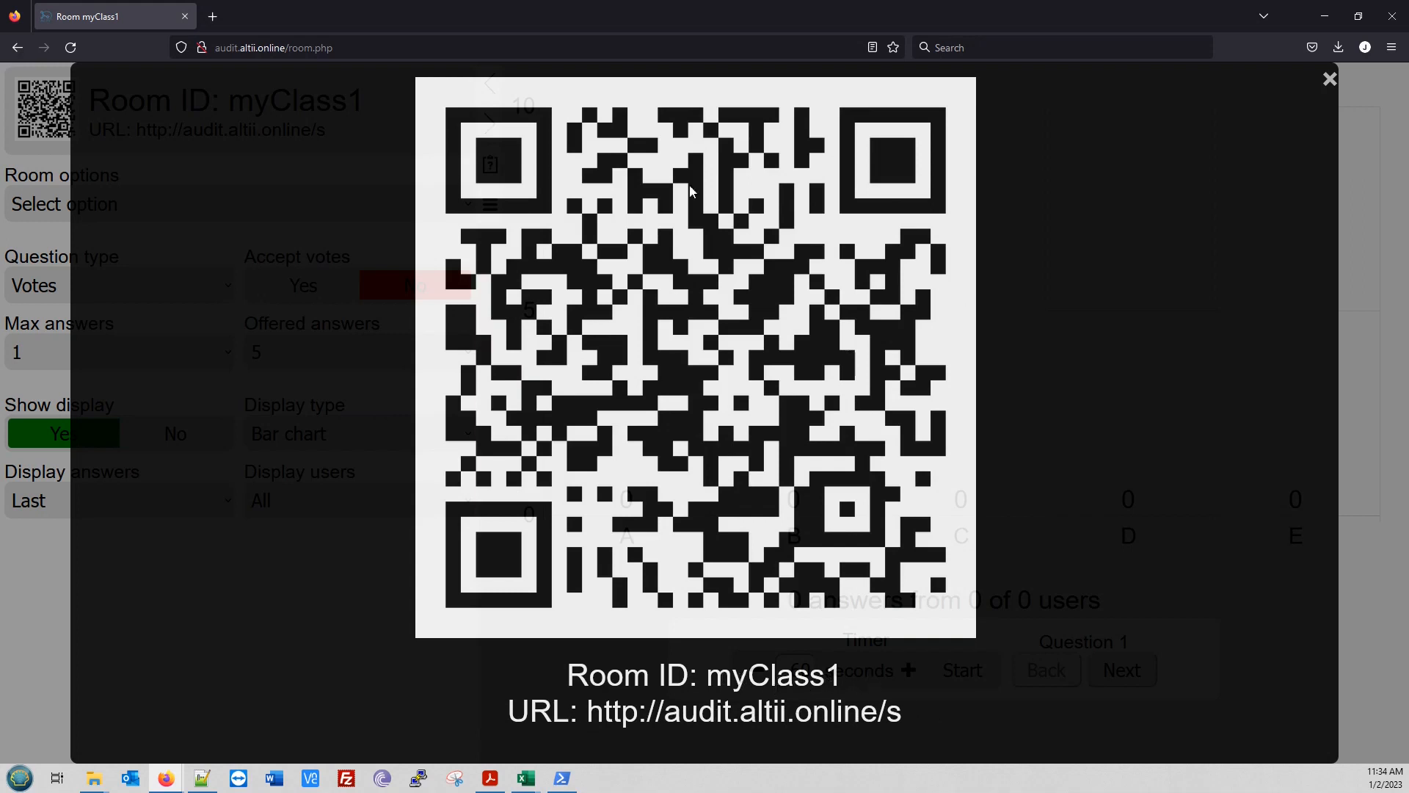
pyautogui.moveTo(1027, 469)
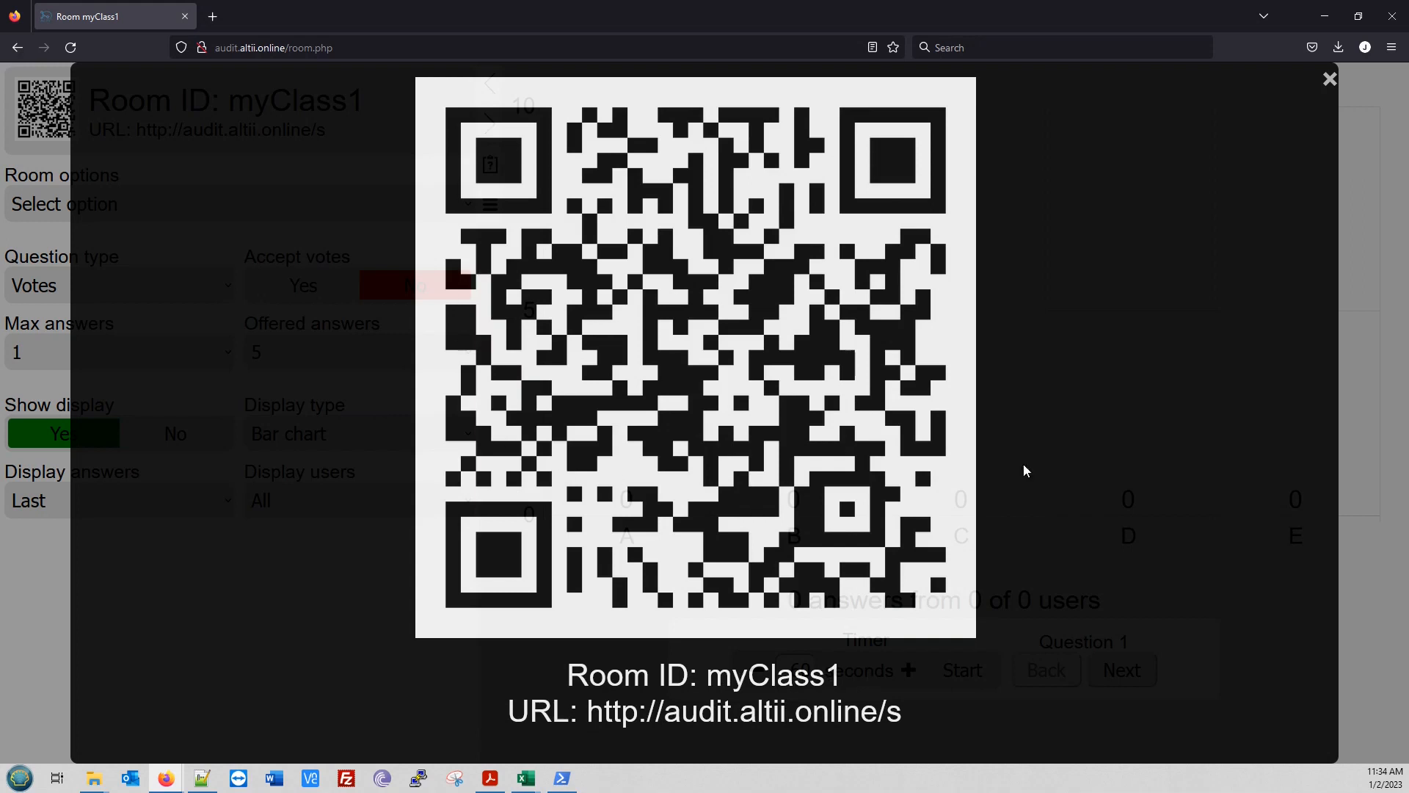
pyautogui.moveTo(1113, 403)
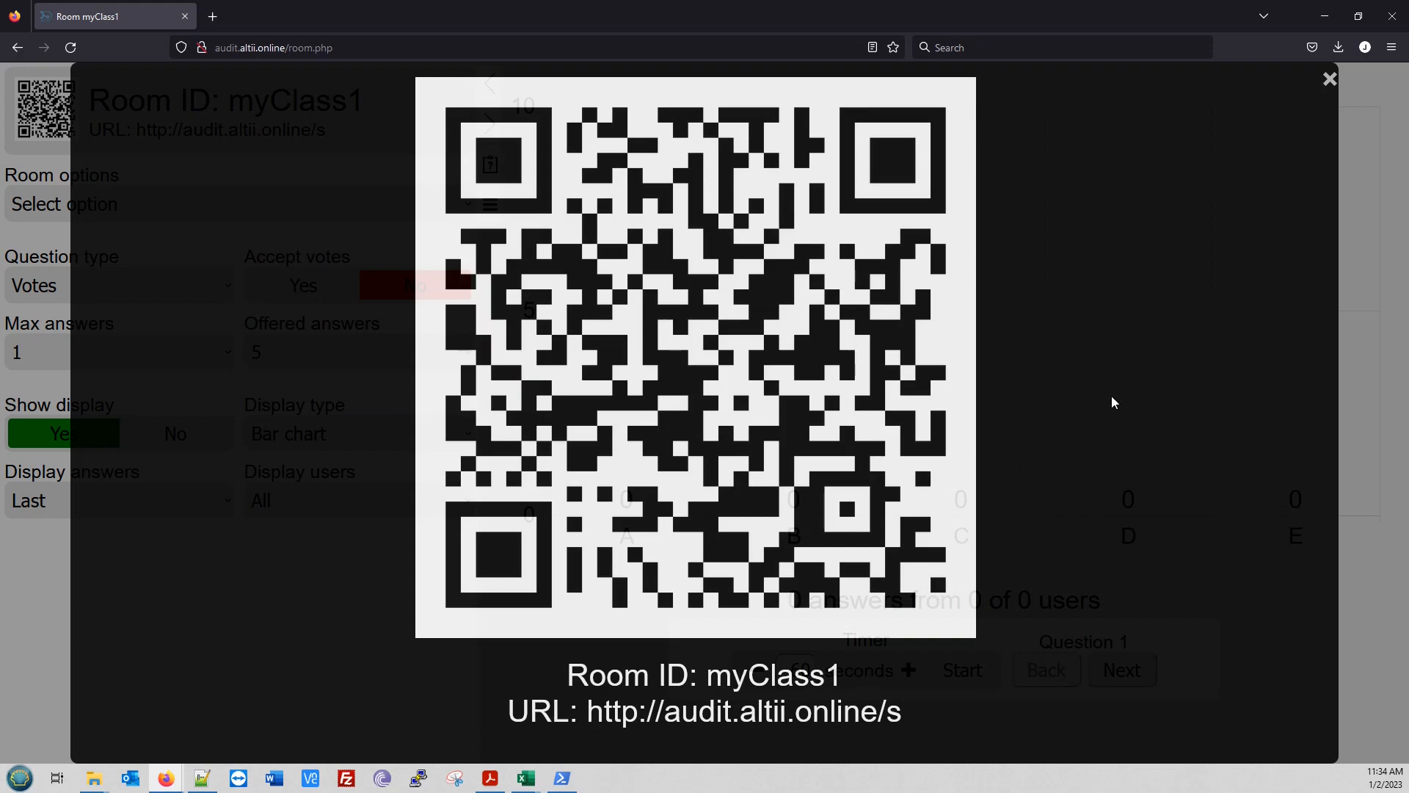